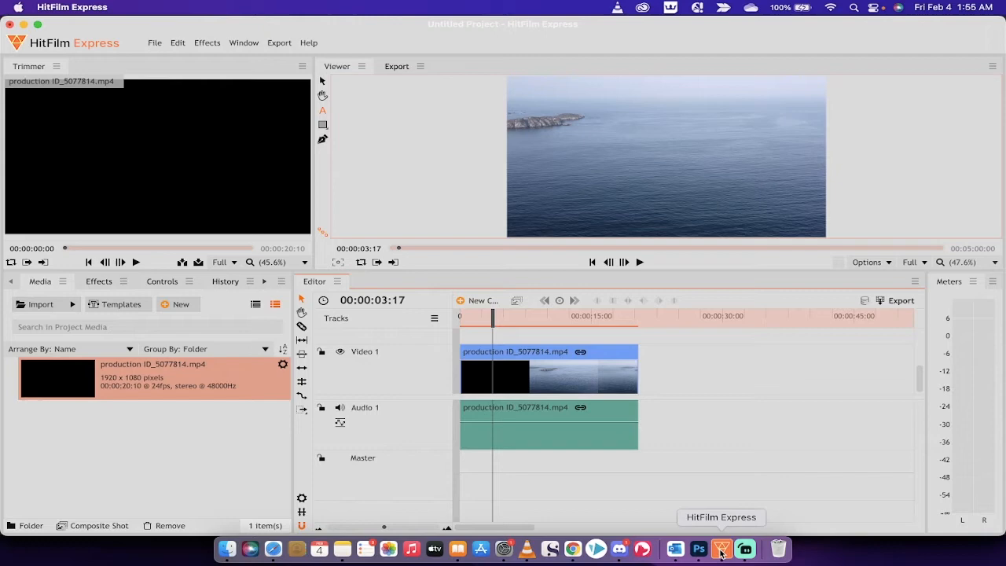
Drag the playhead to around 00:00:06:14 in the ocean clip.
left_click_drag(490, 316, 479, 316)
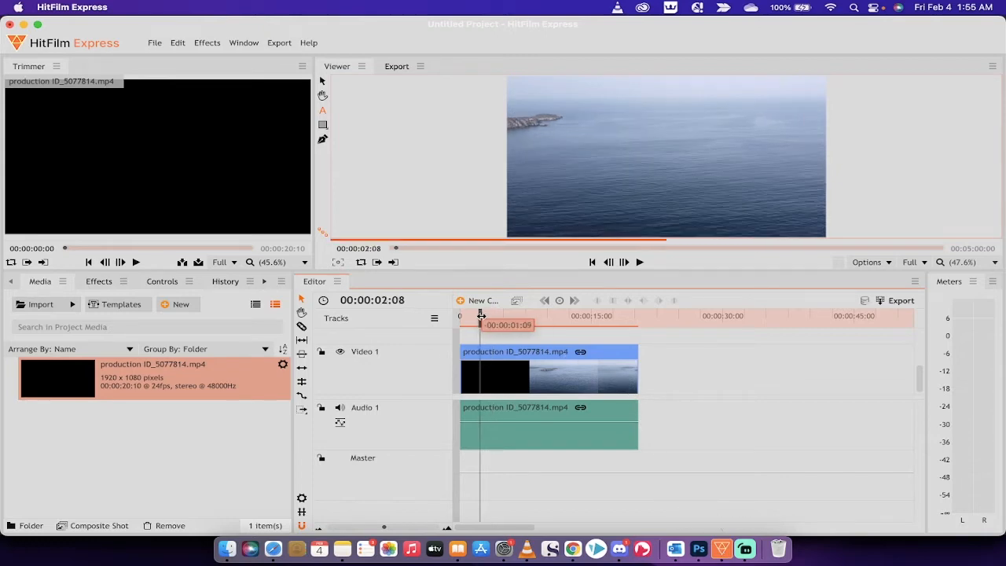
left_click_drag(482, 315, 519, 322)
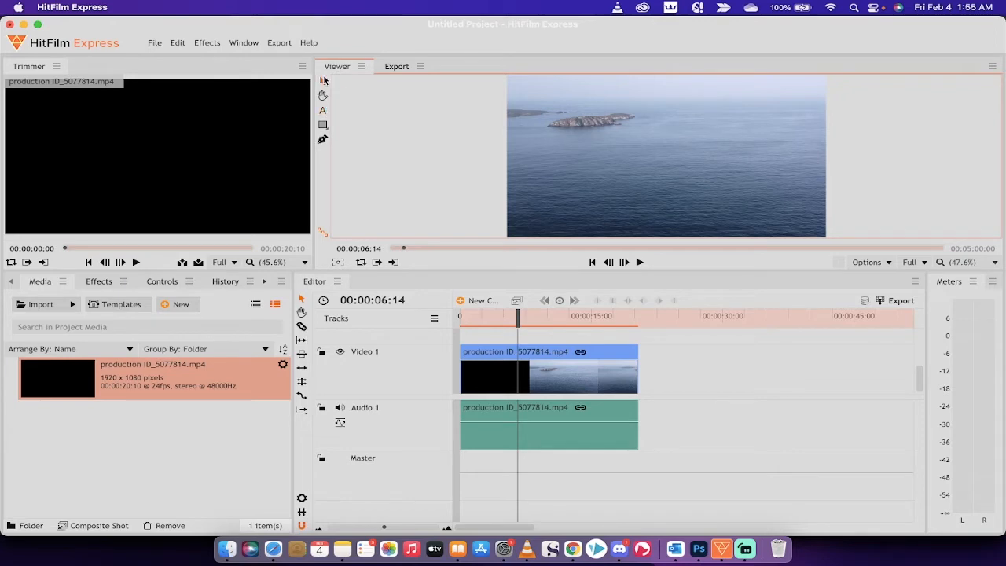
mouse_move(322, 82)
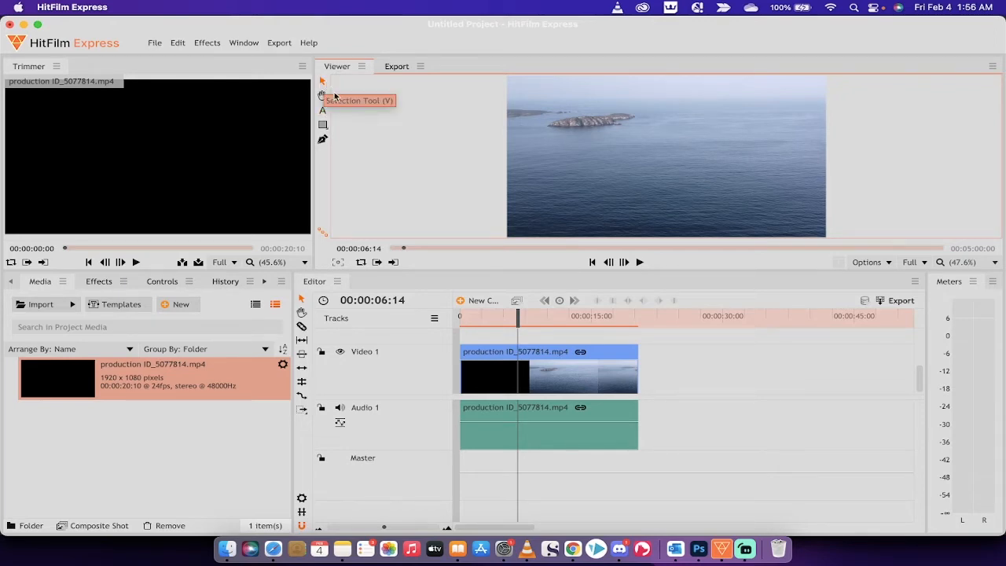
mouse_move(322, 110)
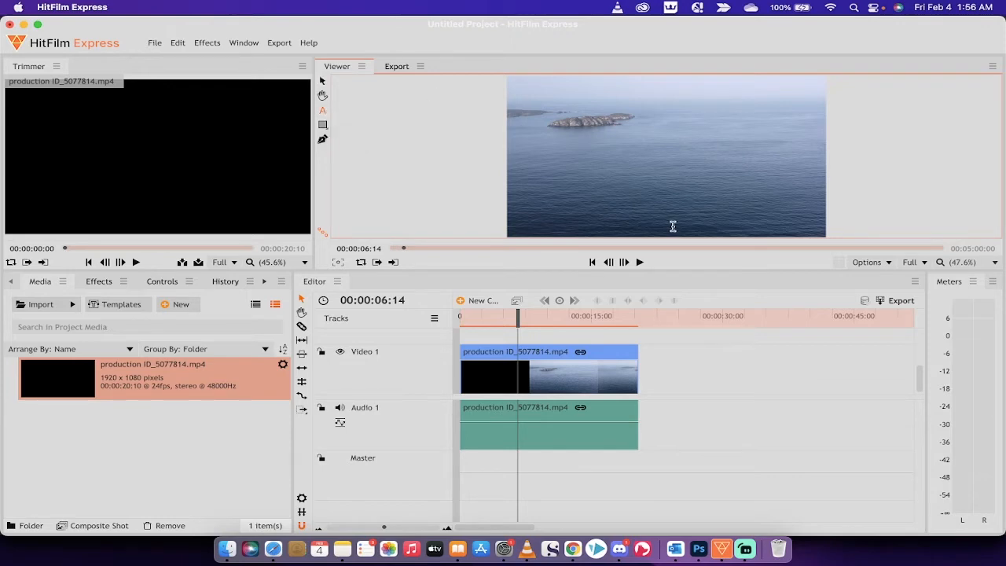
mouse_move(535, 340)
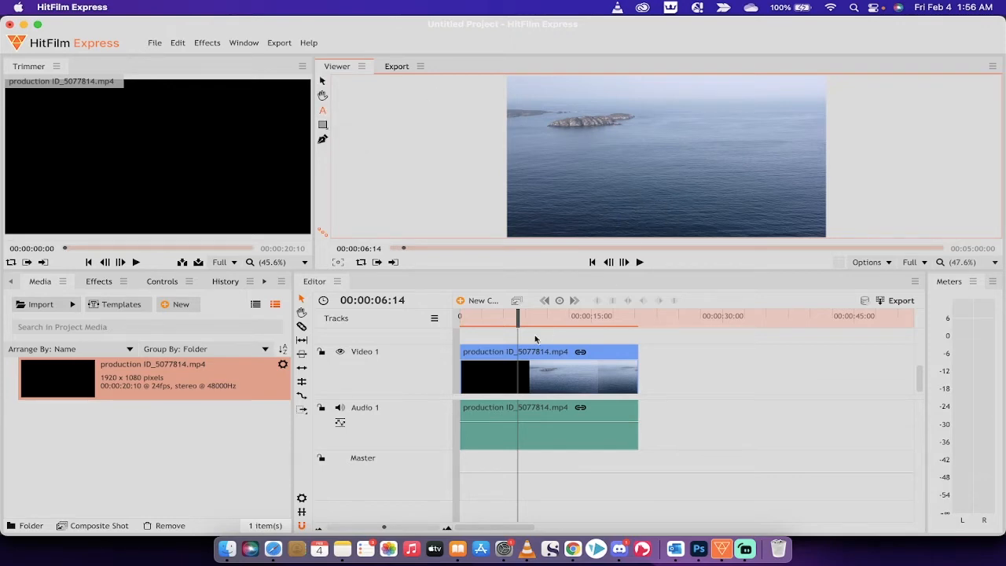
mouse_move(670, 189)
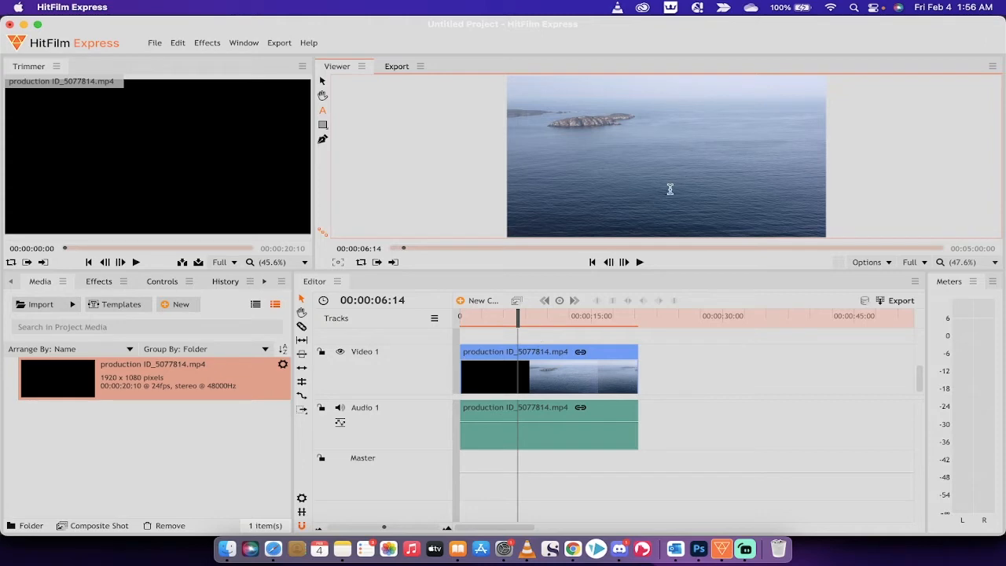
mouse_move(676, 196)
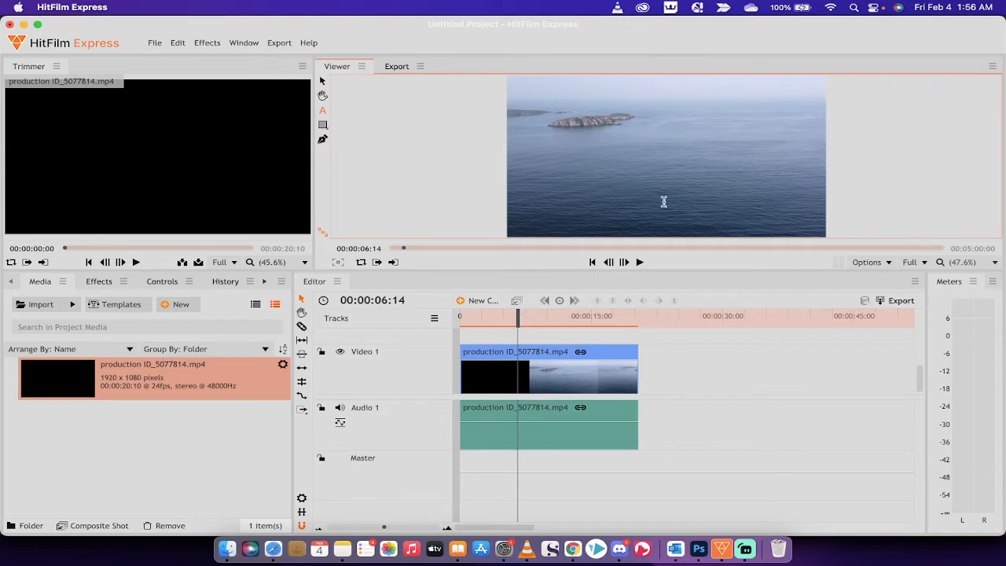
mouse_move(657, 195)
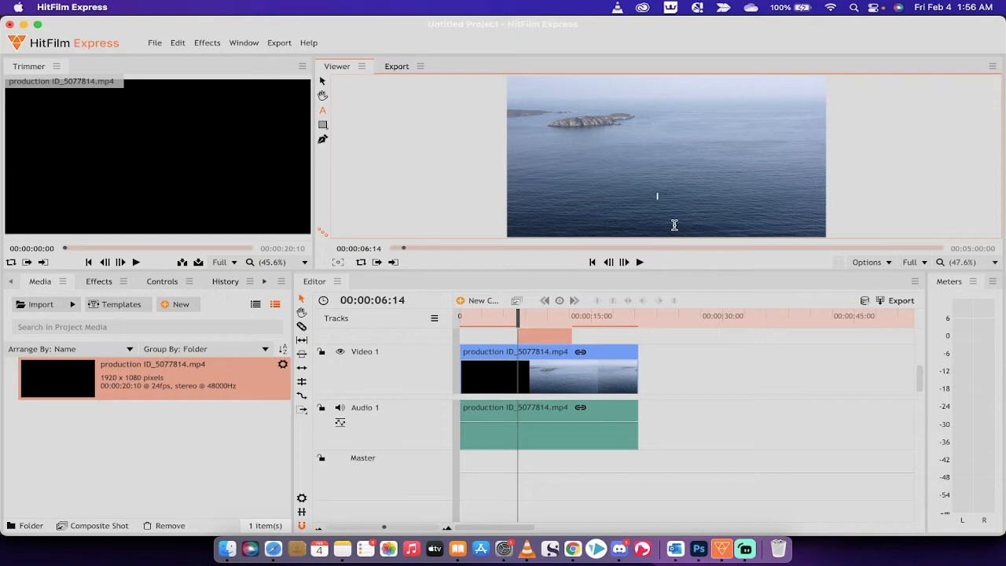
mouse_move(664, 195)
type("ADD IN TEXT")
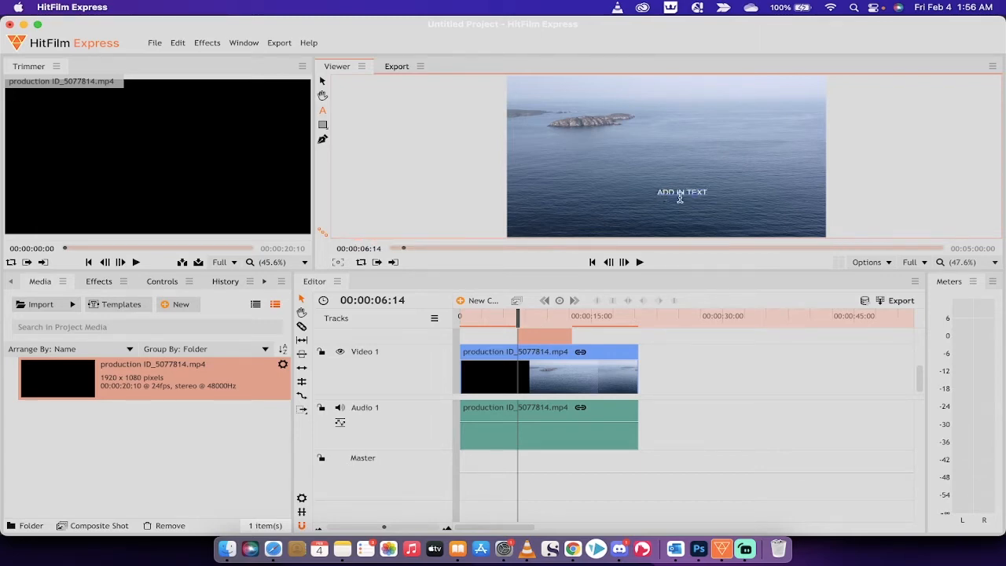
Select the title text in the Viewer so its Text layer lands on Video 2.
double_click(682, 192)
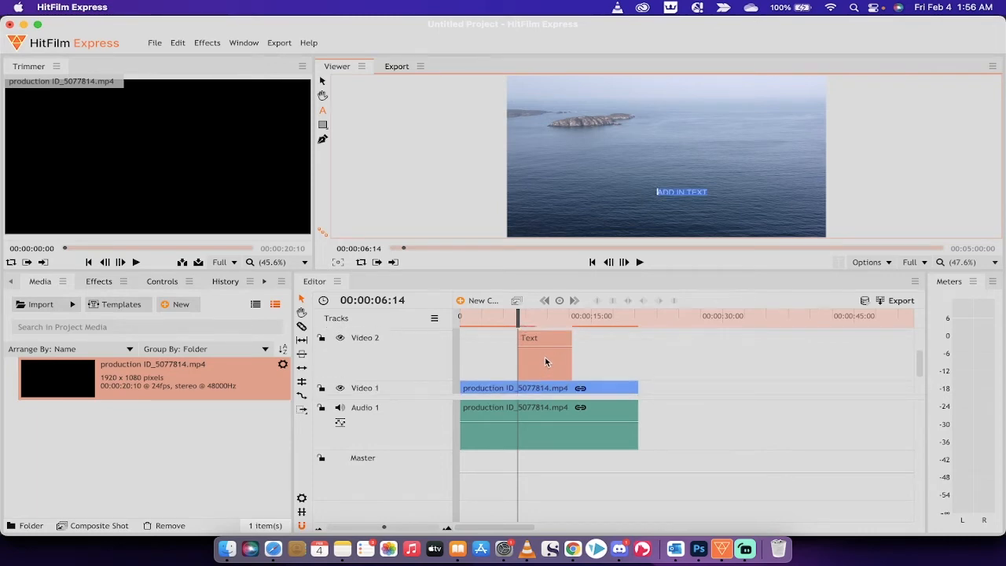
mouse_move(390, 353)
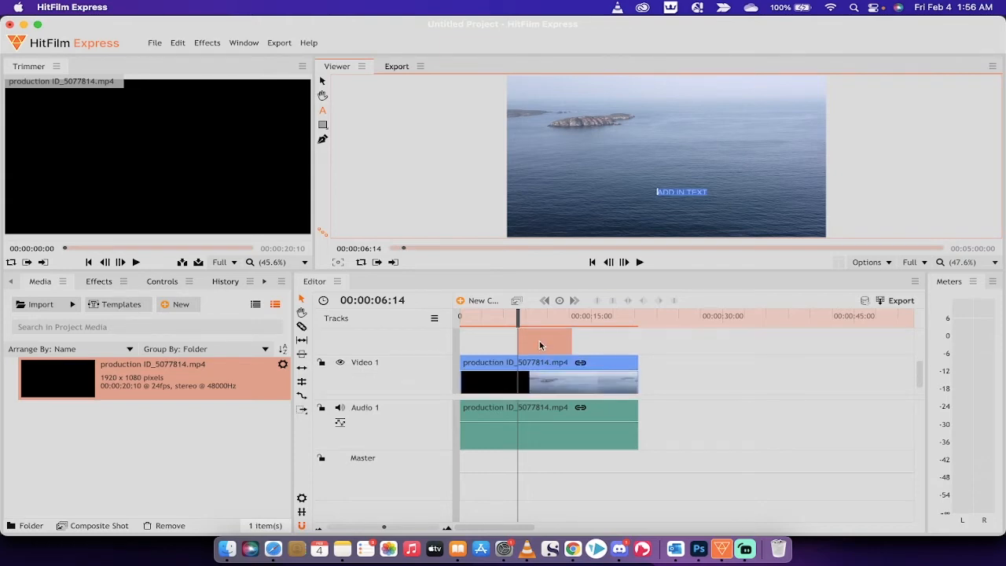
mouse_move(531, 324)
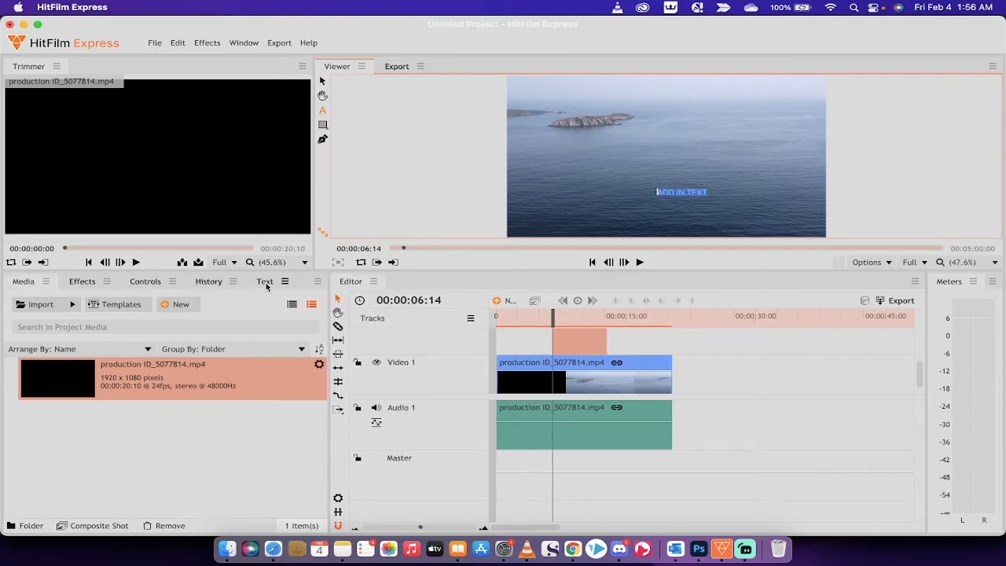
Set the ADD IN TEXT title in the Anton font at size 160.
left_click(264, 280)
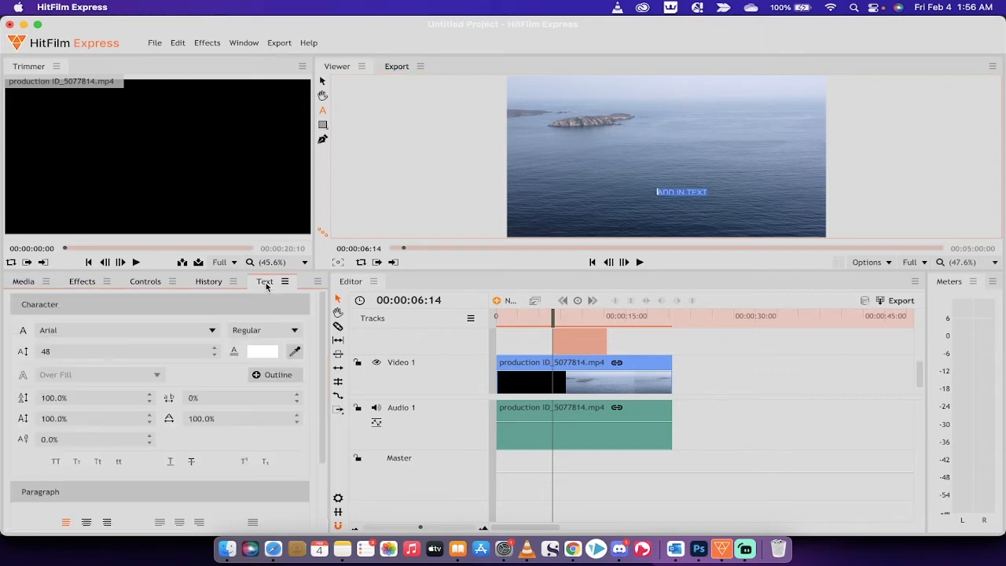
mouse_move(563, 374)
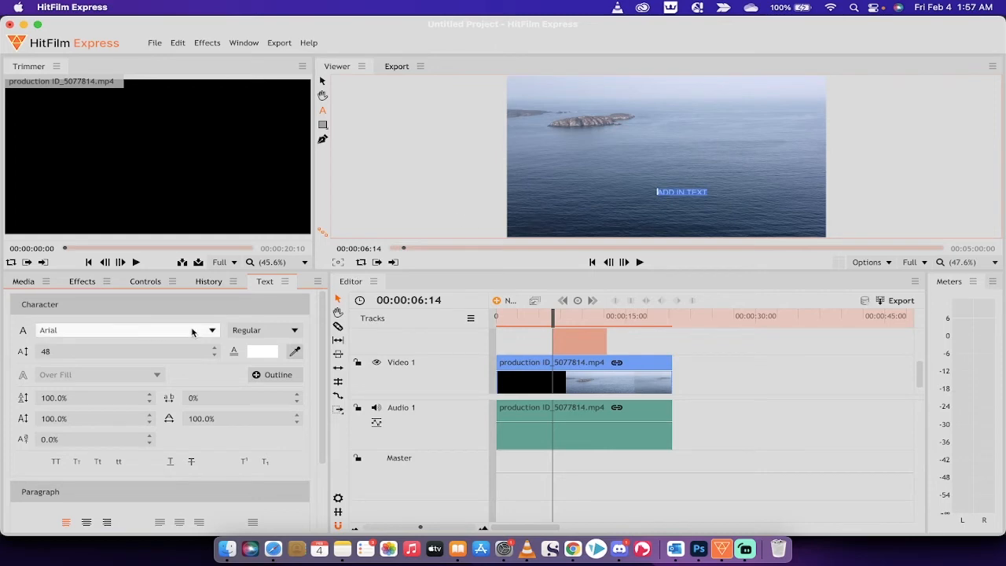
left_click(211, 330)
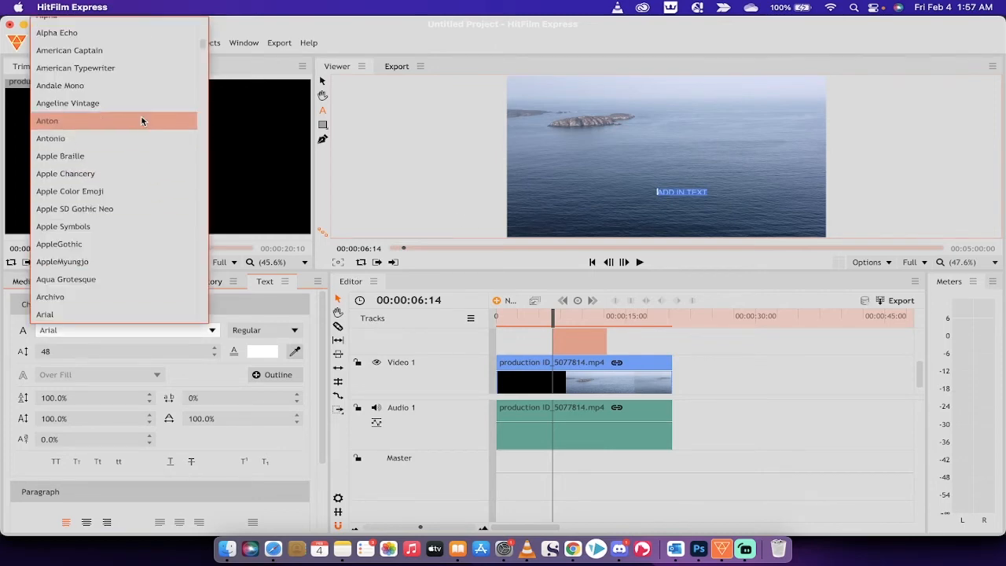
left_click(47, 120)
type("78")
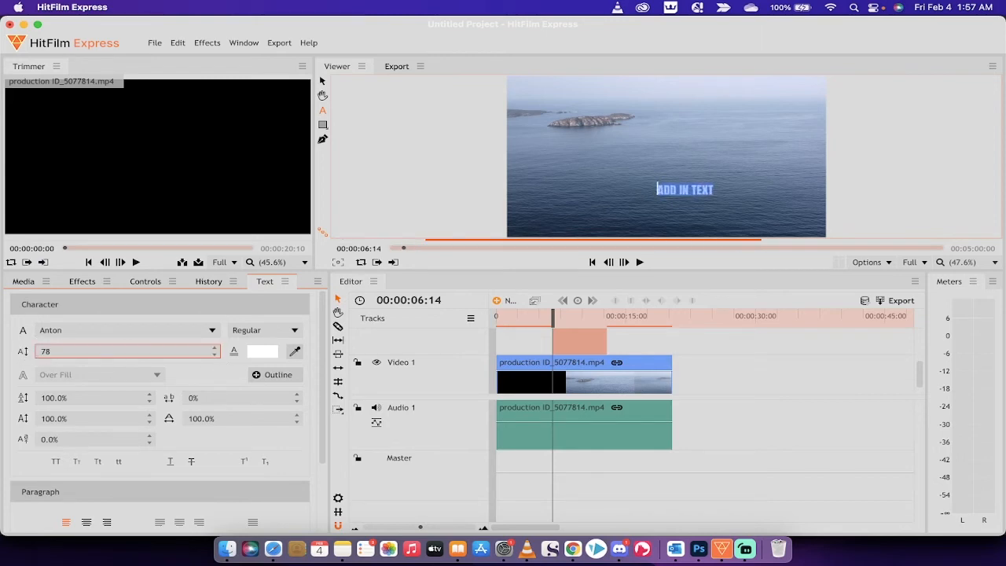
type("162")
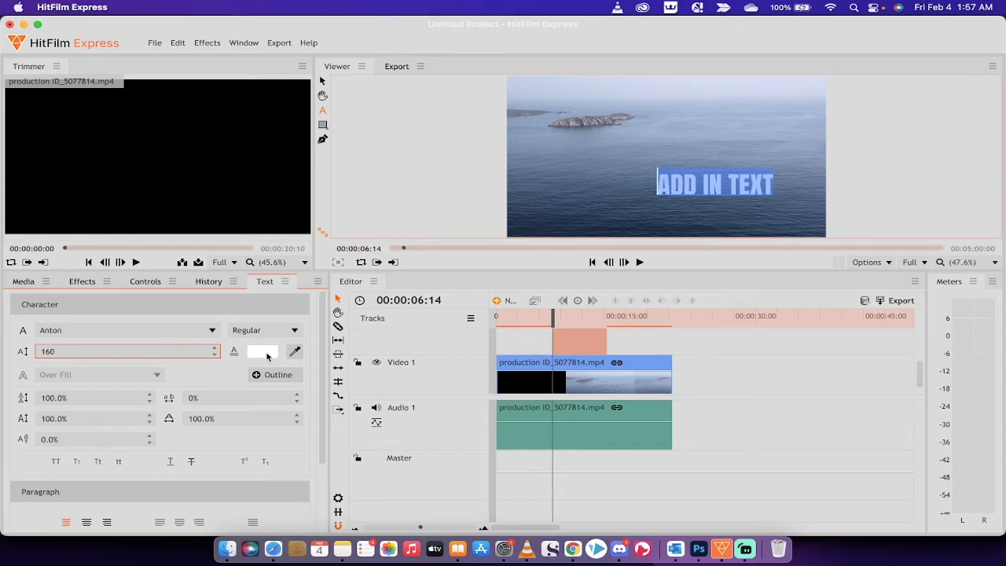
Change the title's fill colour to red in the Colors picker.
left_click(263, 353)
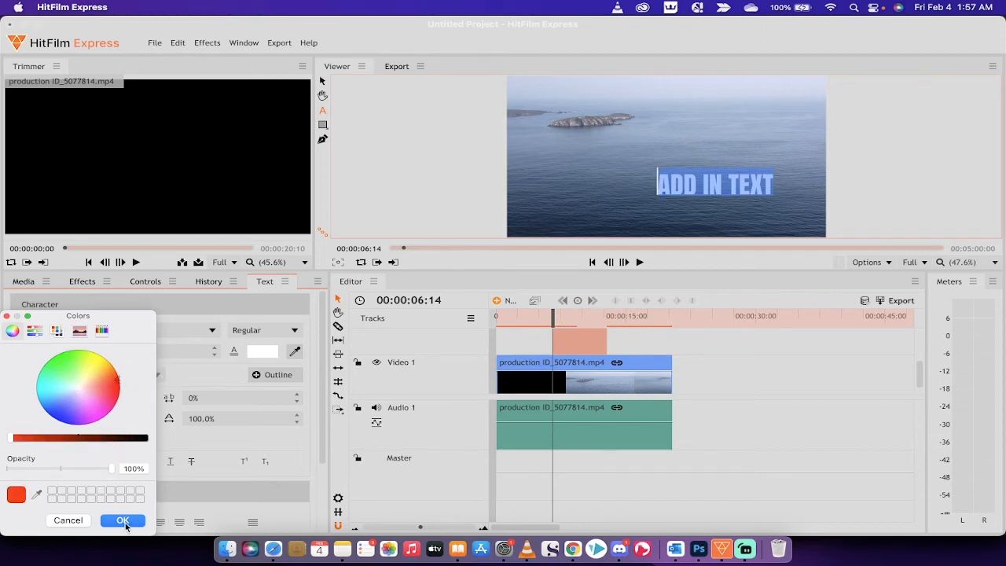
left_click(123, 520)
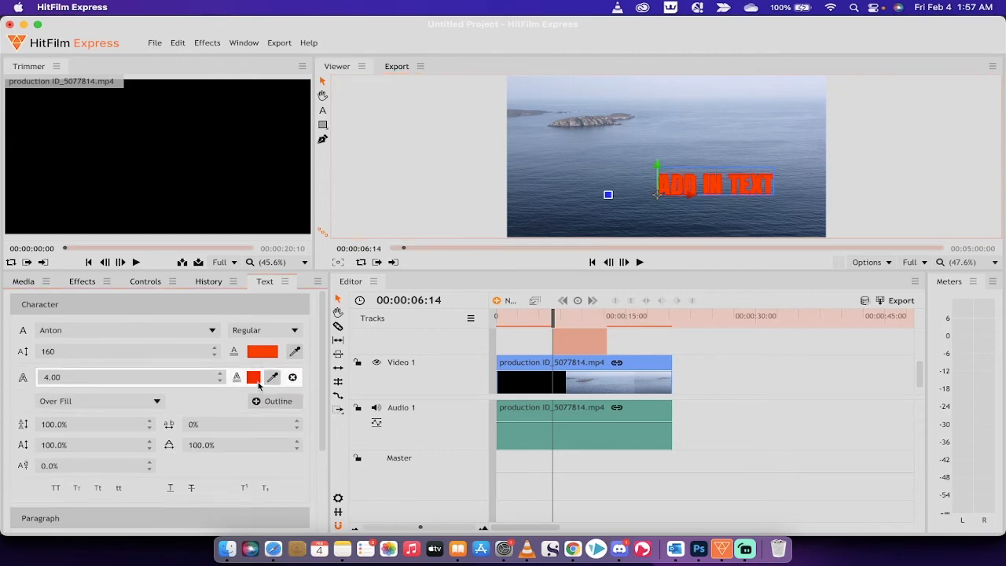
Colour the outline green, about 6 wide, placed Under Fill.
left_click(254, 378)
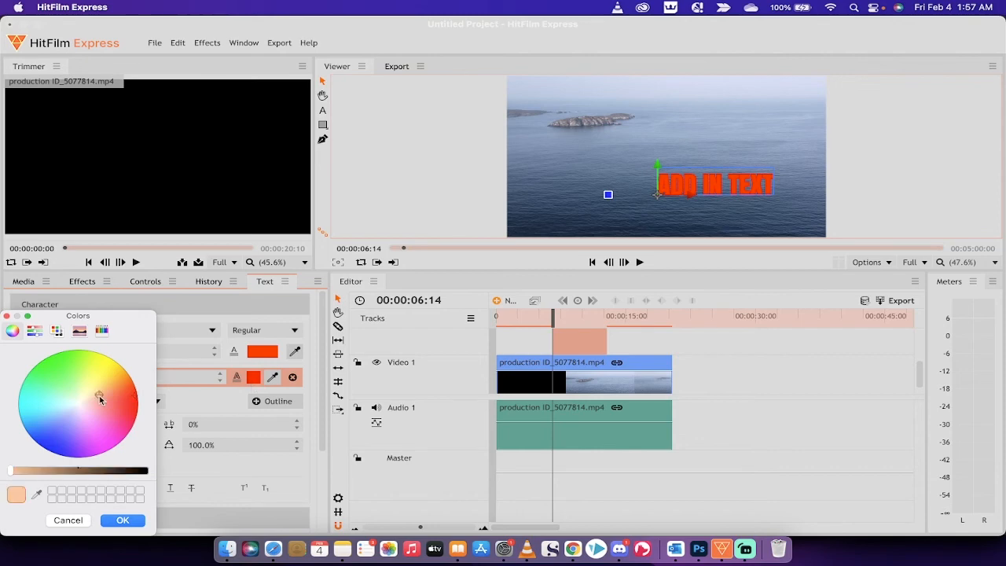
left_click(122, 520)
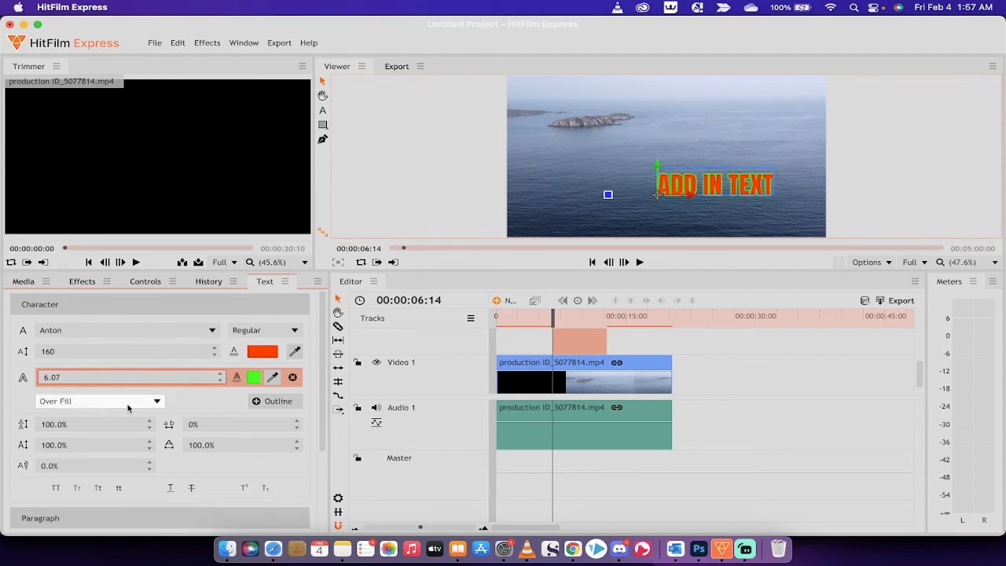
left_click(98, 401)
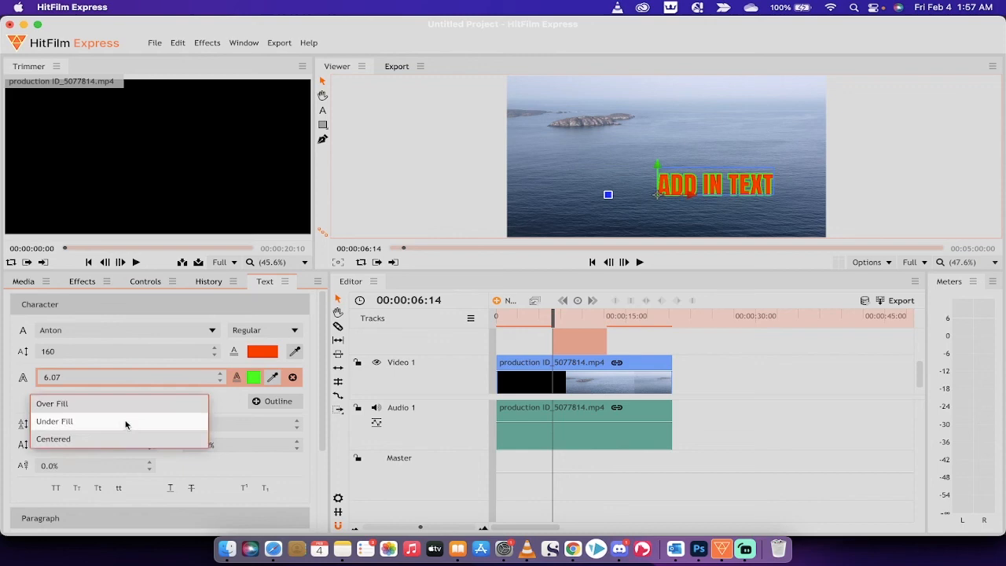
left_click(53, 421)
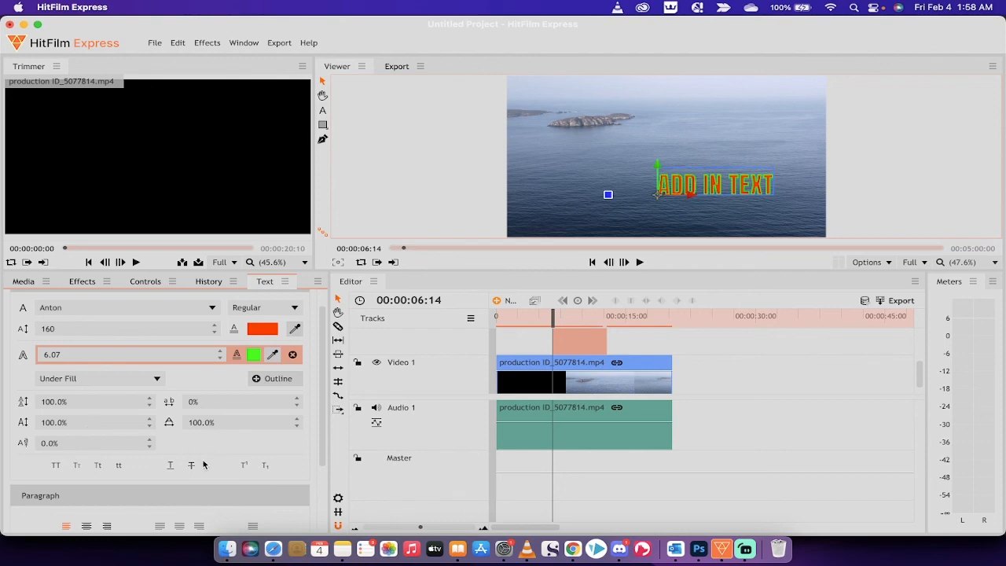
mouse_move(323, 415)
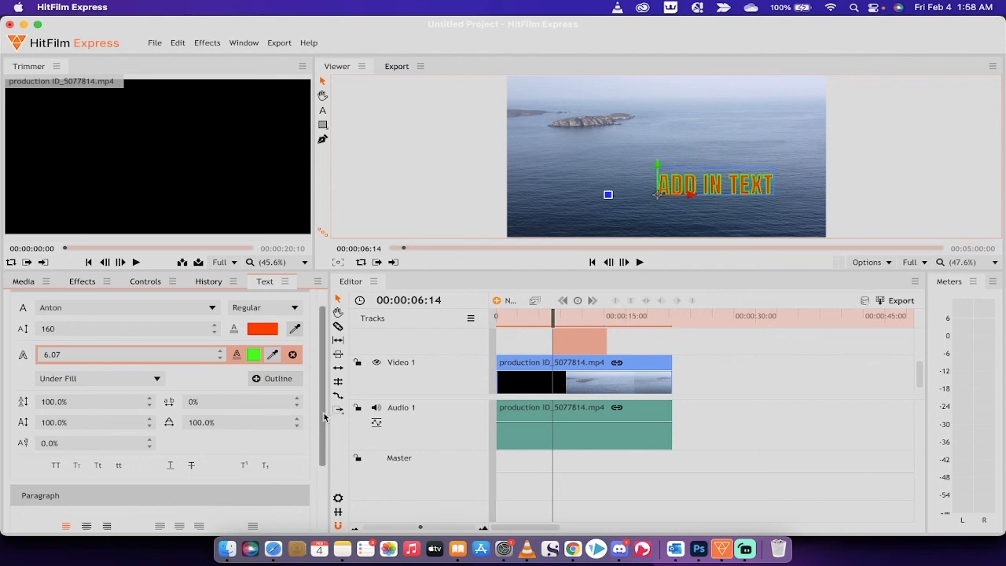